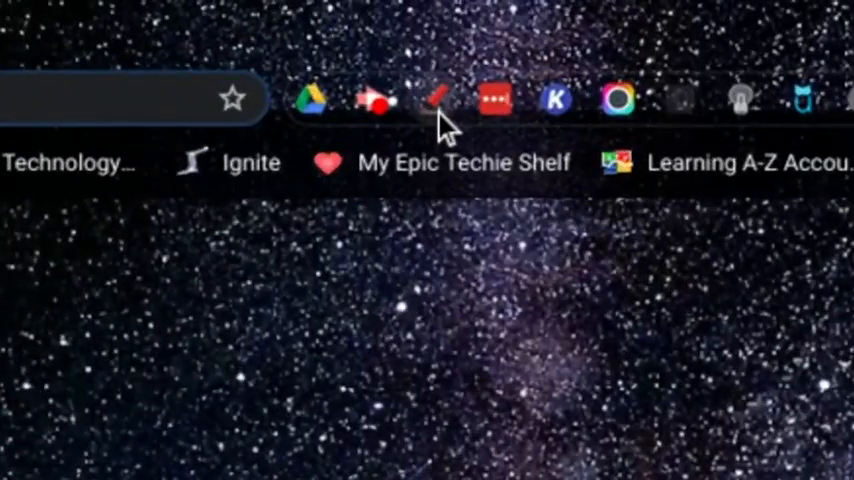
mouse_move(434, 100)
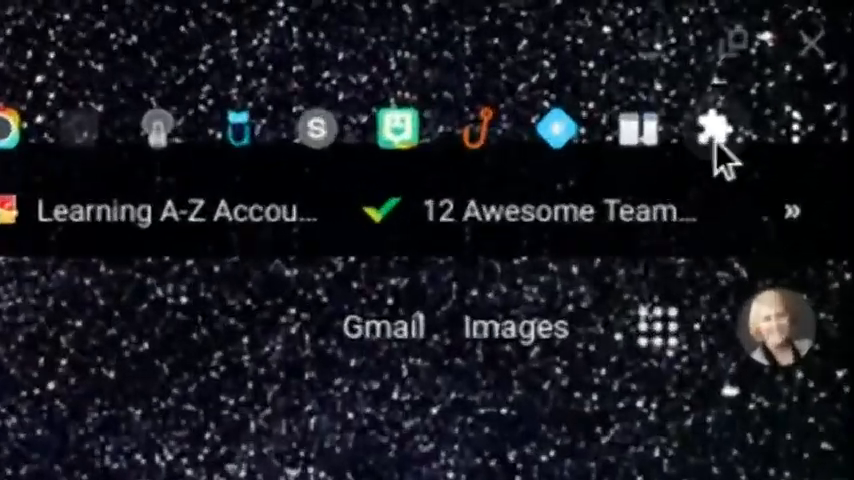
mouse_move(716, 130)
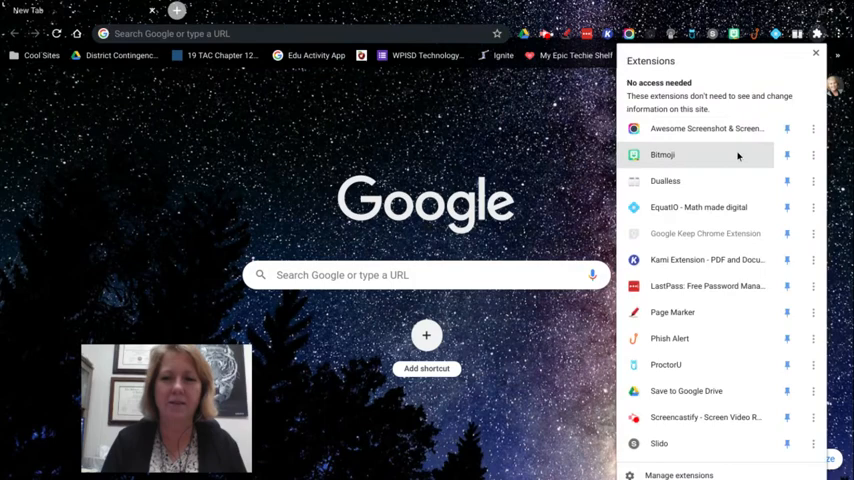
mouse_move(664, 180)
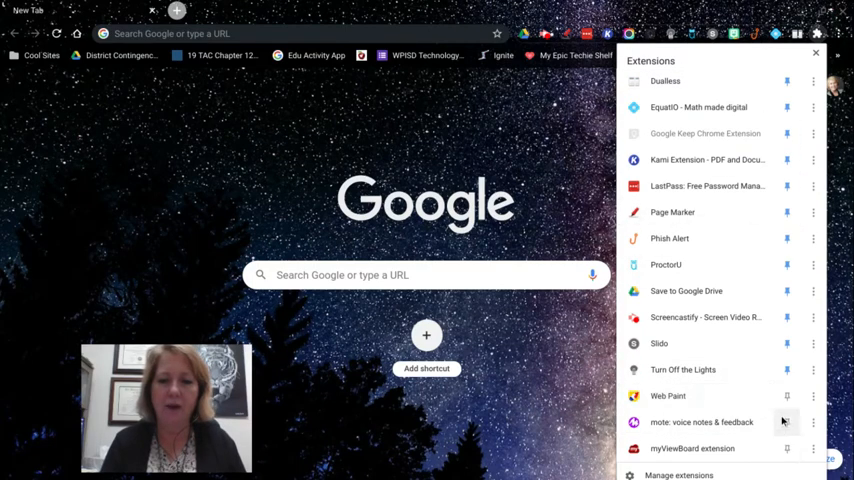
mouse_move(776, 56)
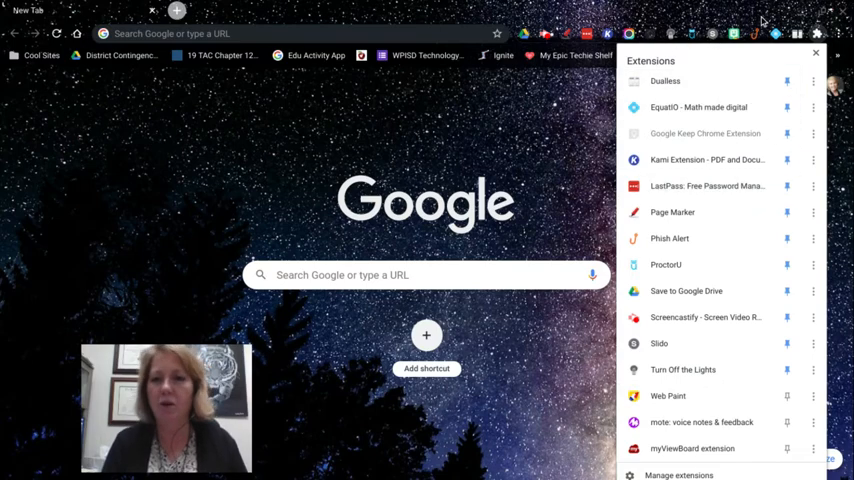
mouse_move(716, 44)
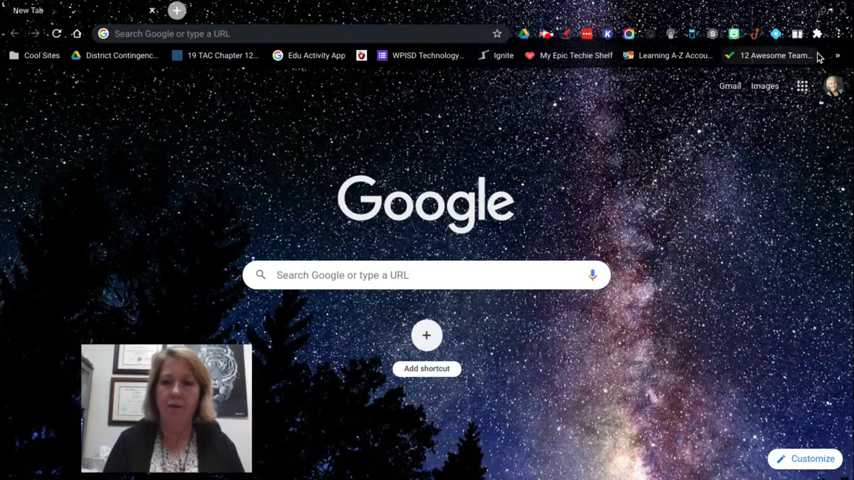
mouse_move(840, 32)
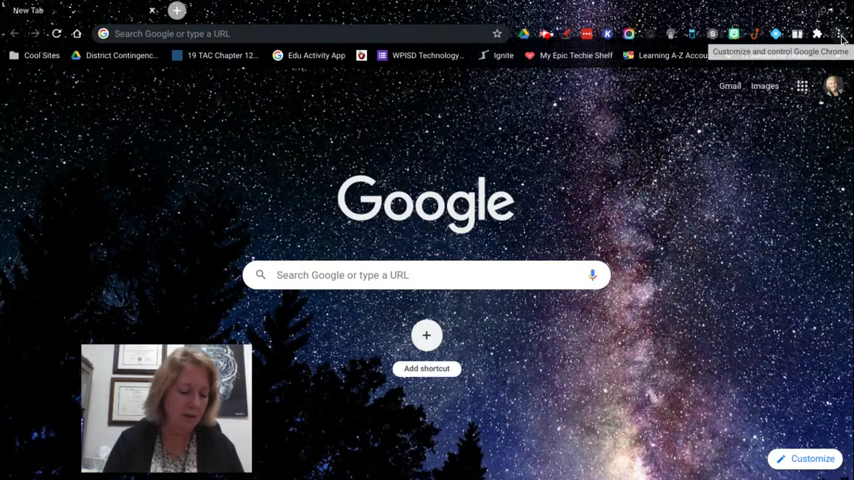
Reach the Extensions page via the Chrome menu and head to the Chrome Web Store.
click(844, 32)
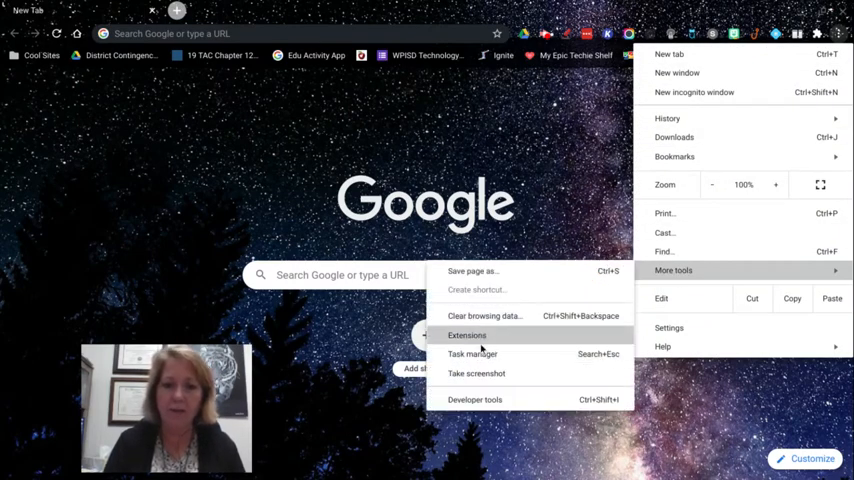
click(468, 336)
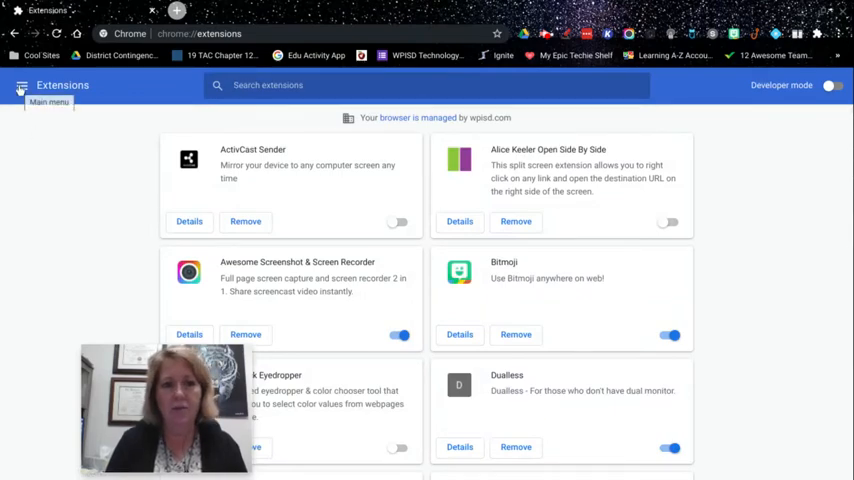
click(20, 84)
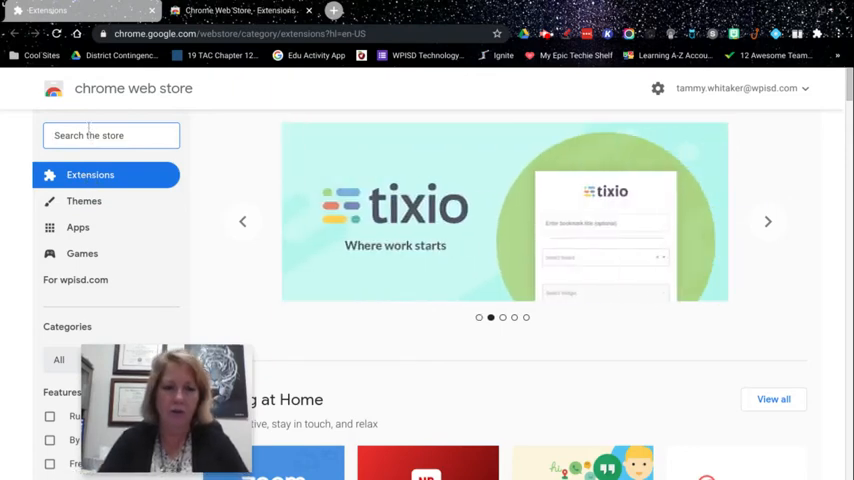
Search the store for 'page marker' using the suggestion list.
text(page man)
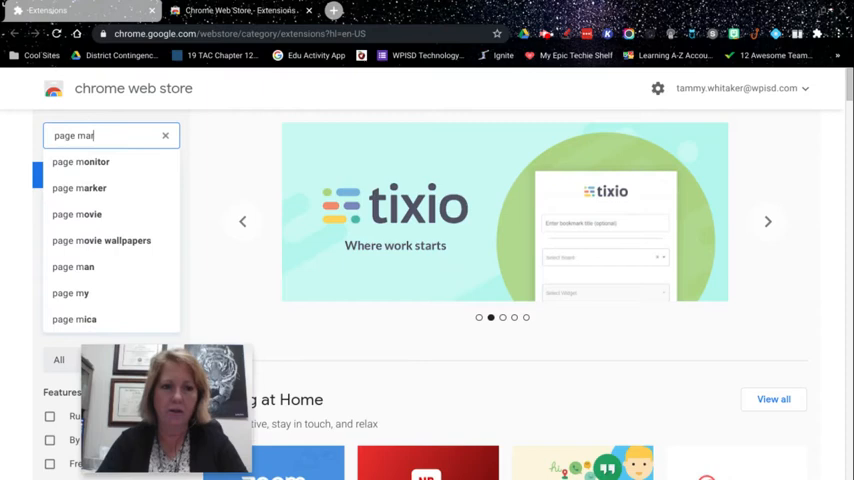
click(78, 188)
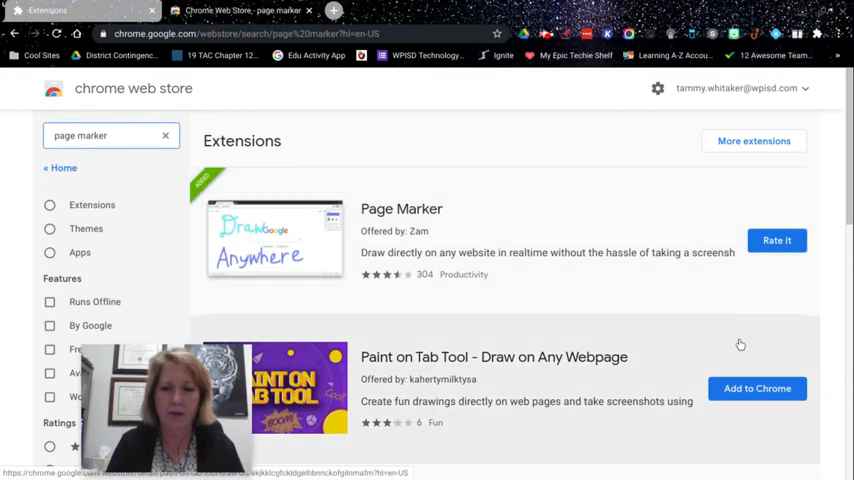
mouse_move(750, 388)
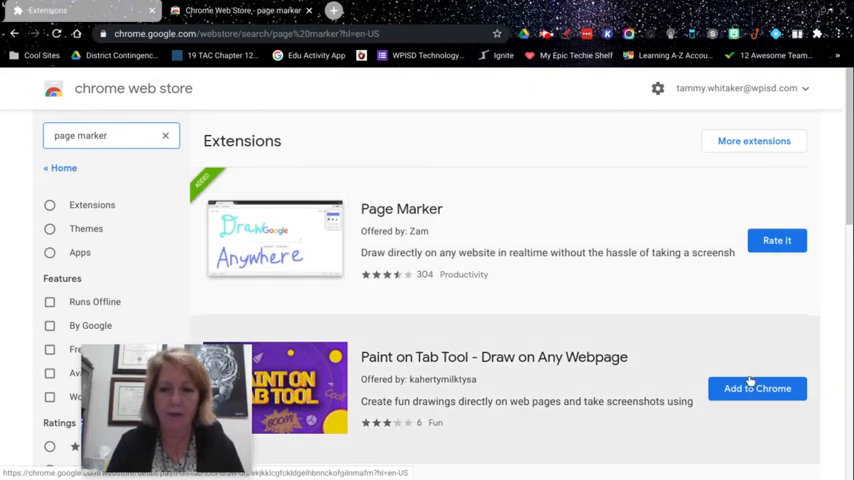
mouse_move(466, 100)
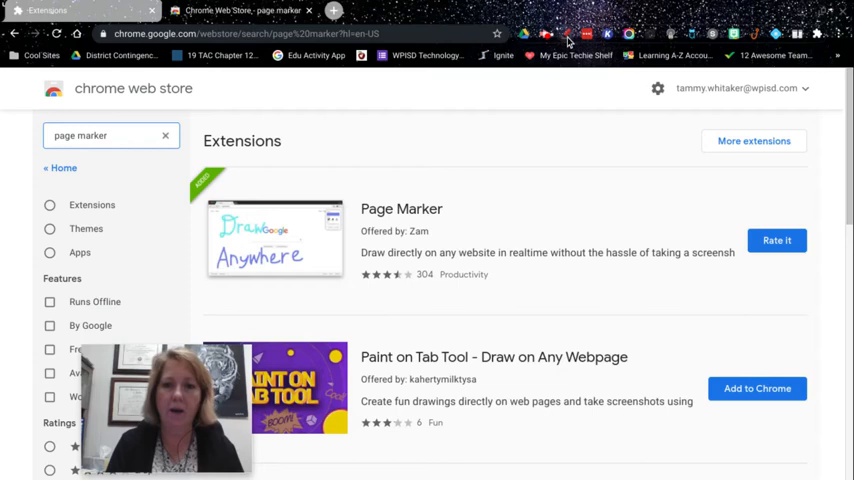
mouse_move(564, 40)
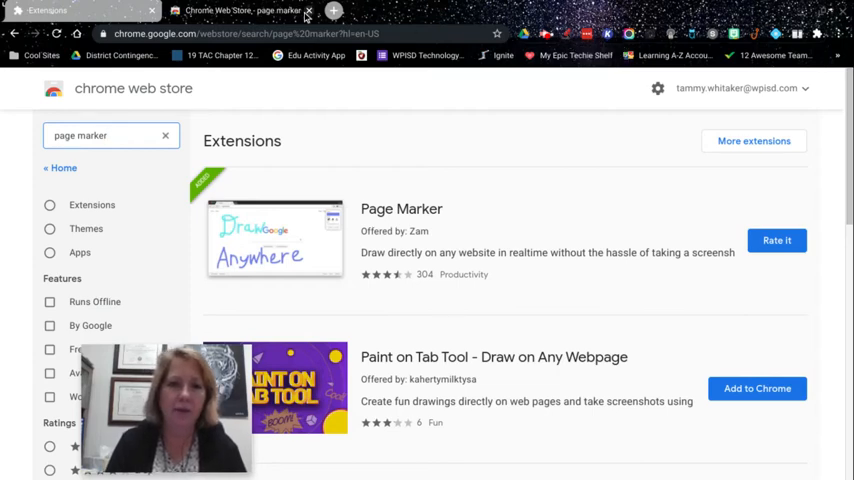
Launch Page Marker over wpisd.com and bring up its pen colour chooser.
click(48, 10)
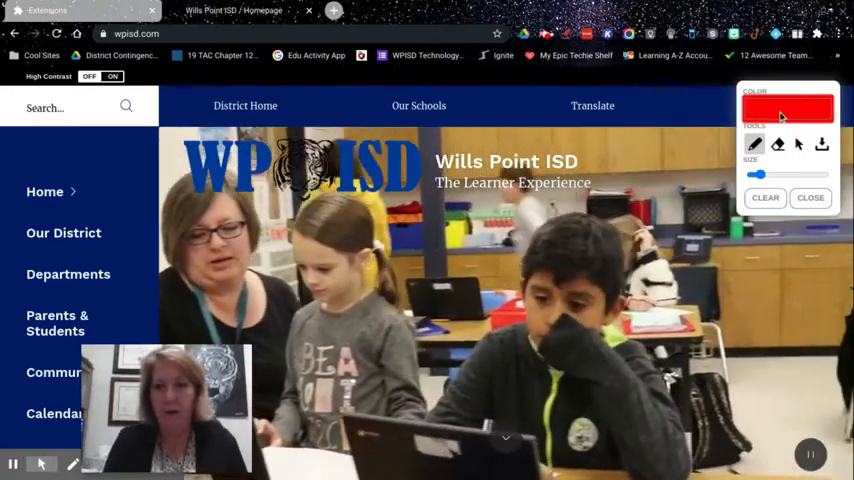
click(788, 108)
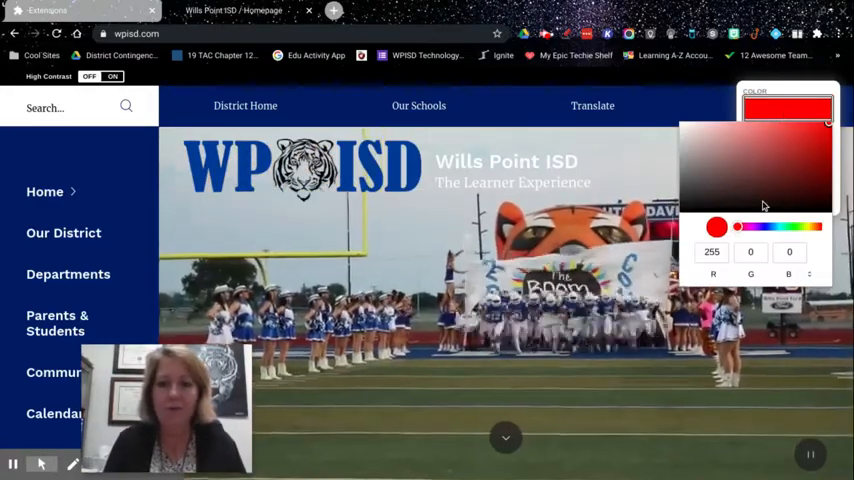